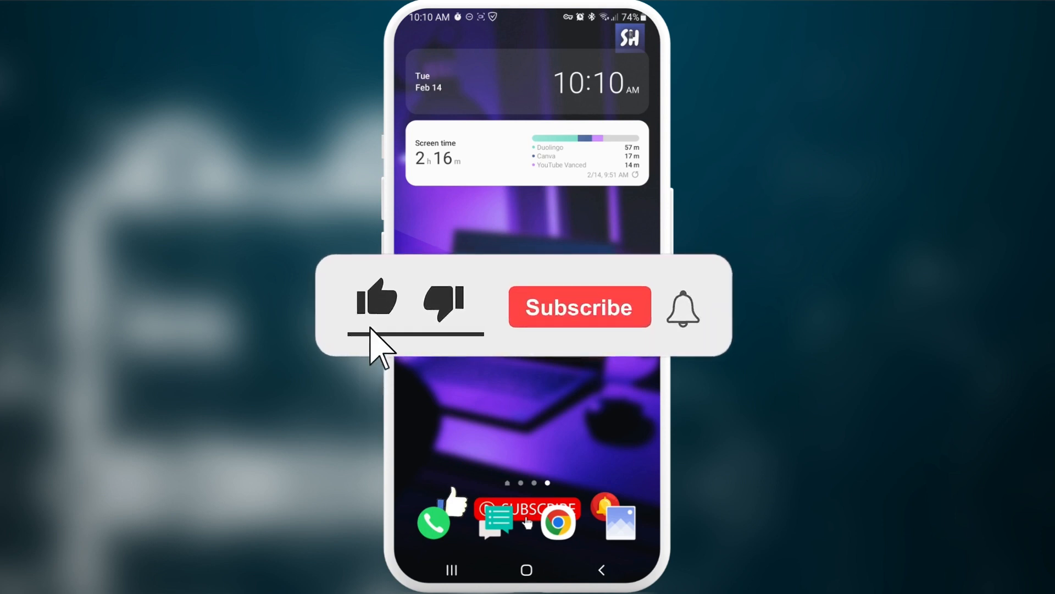
Step: Launch the Settings app from the home screen
left_click(580, 307)
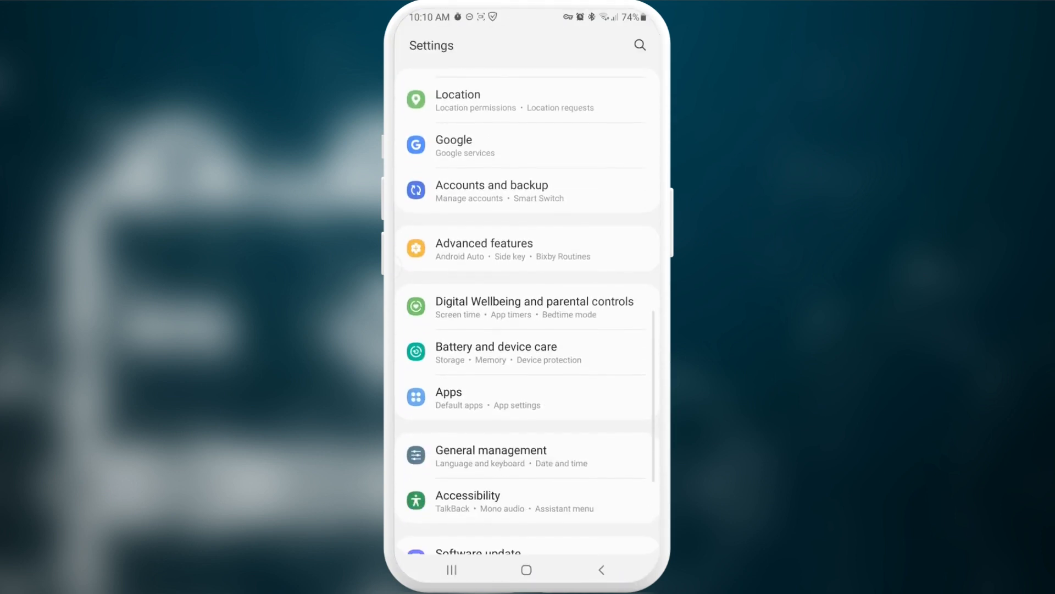
Step: Go to Battery and device care > Battery to see 74% remaining and time left
left_click(527, 350)
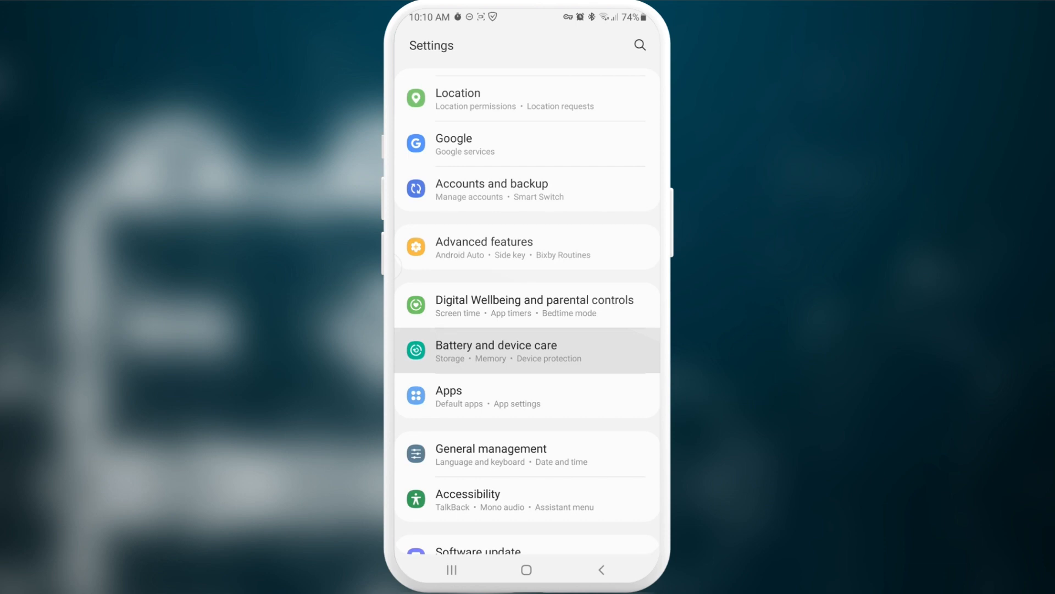
left_click(527, 351)
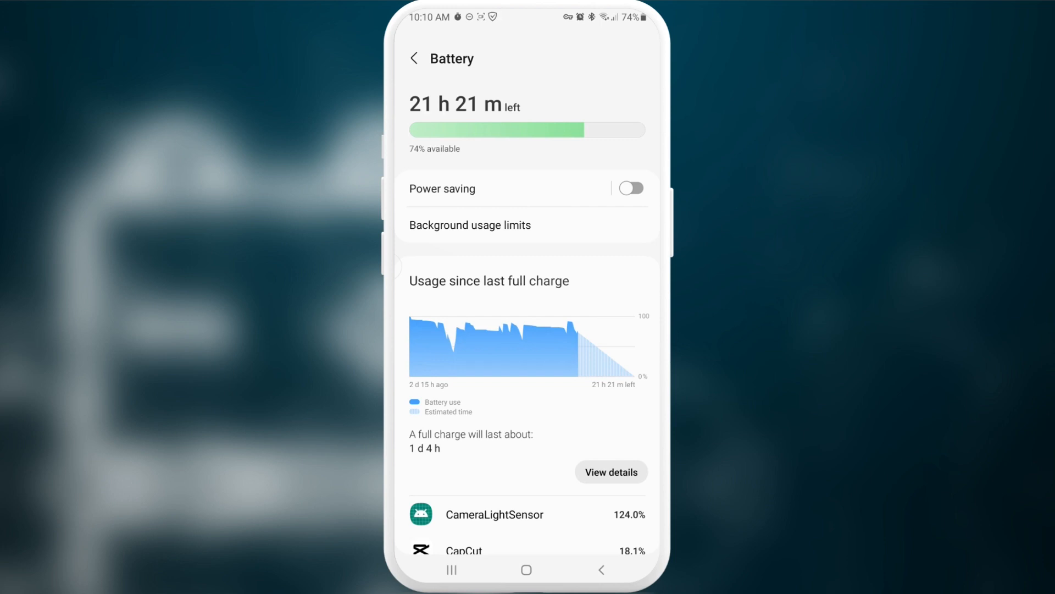
Step: Scroll the Battery page down to View details and show per-app usage since last full charge
scroll("down", 3)
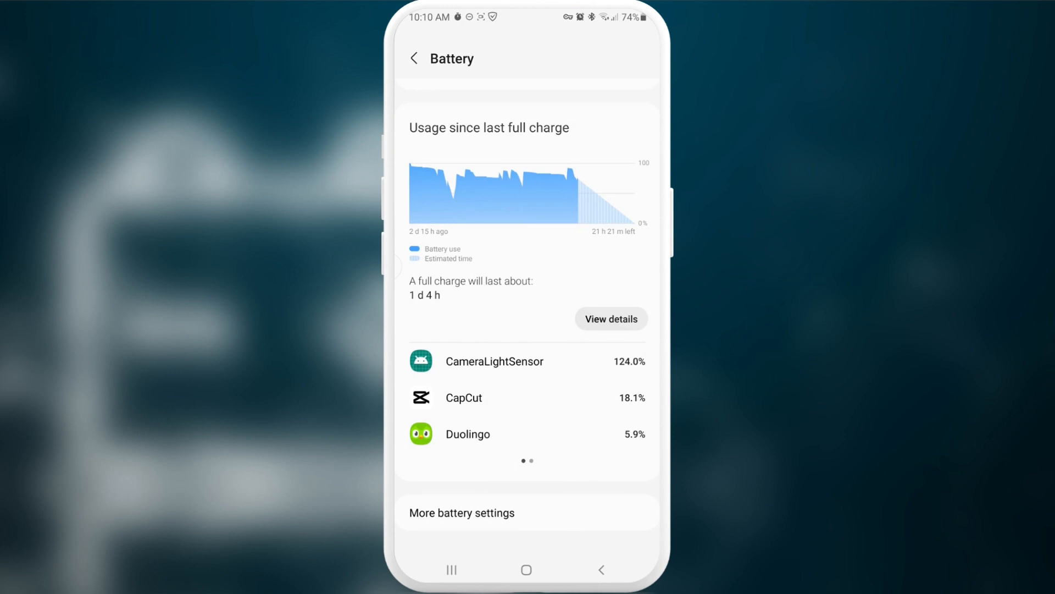
scroll("down", 3)
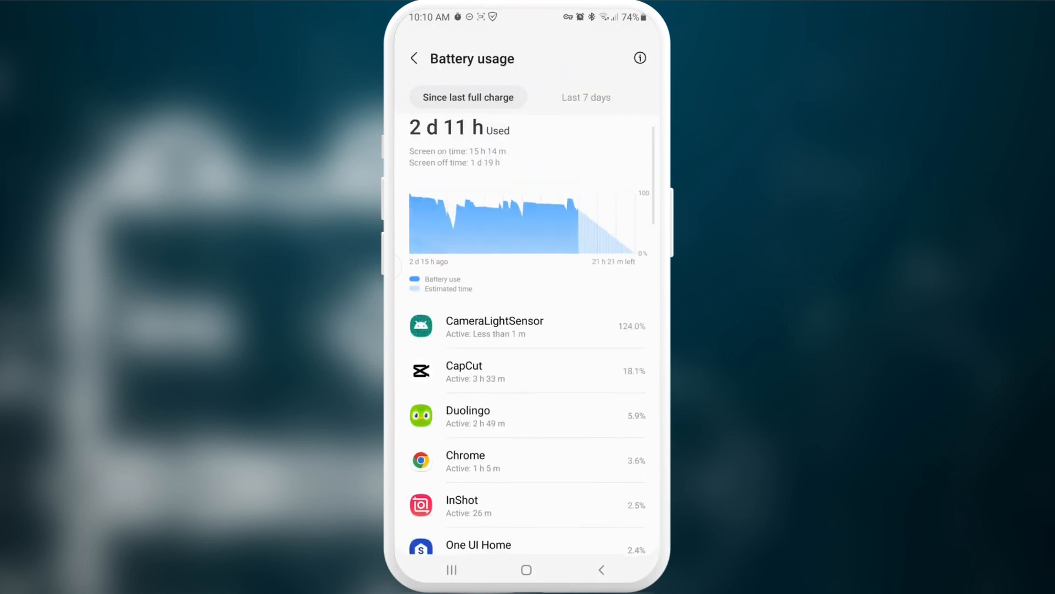
Step: Browse the full per-app battery usage list, then return to the main Battery page
scroll("down", 3)
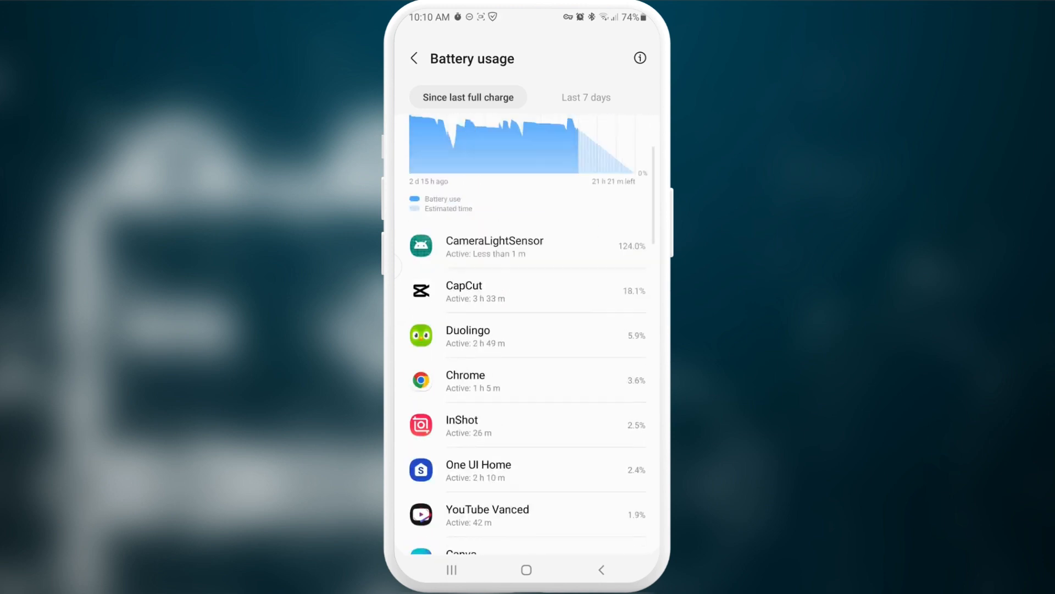
scroll("down", 3)
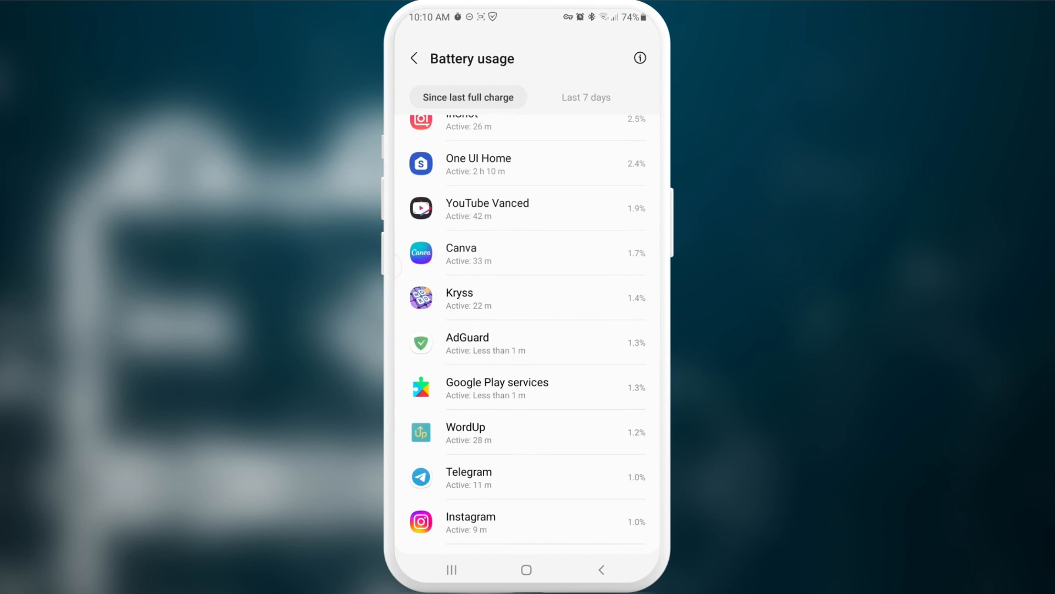
scroll("down", 3)
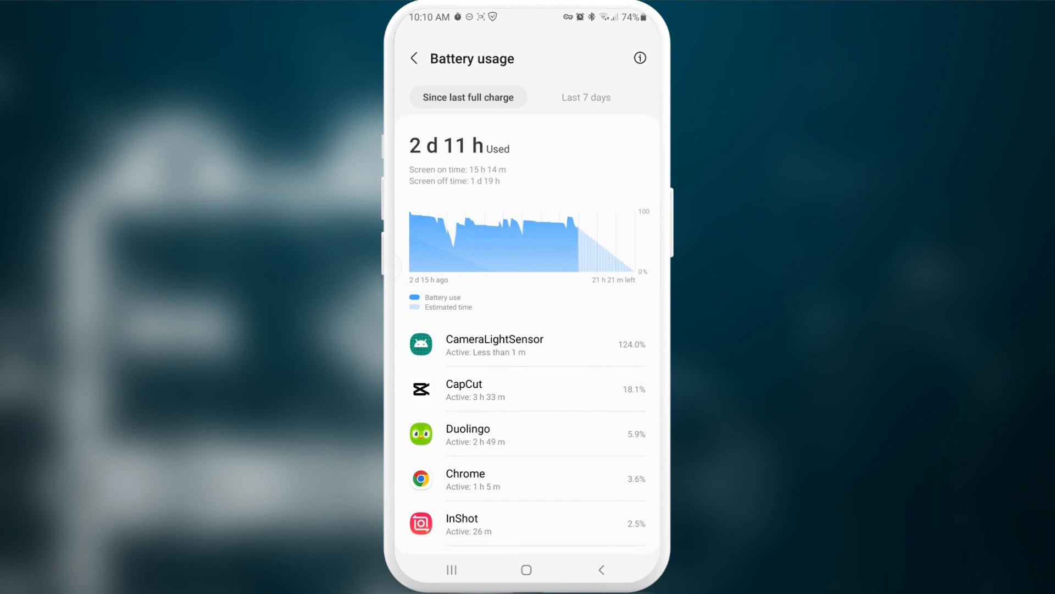
scroll("down", 3)
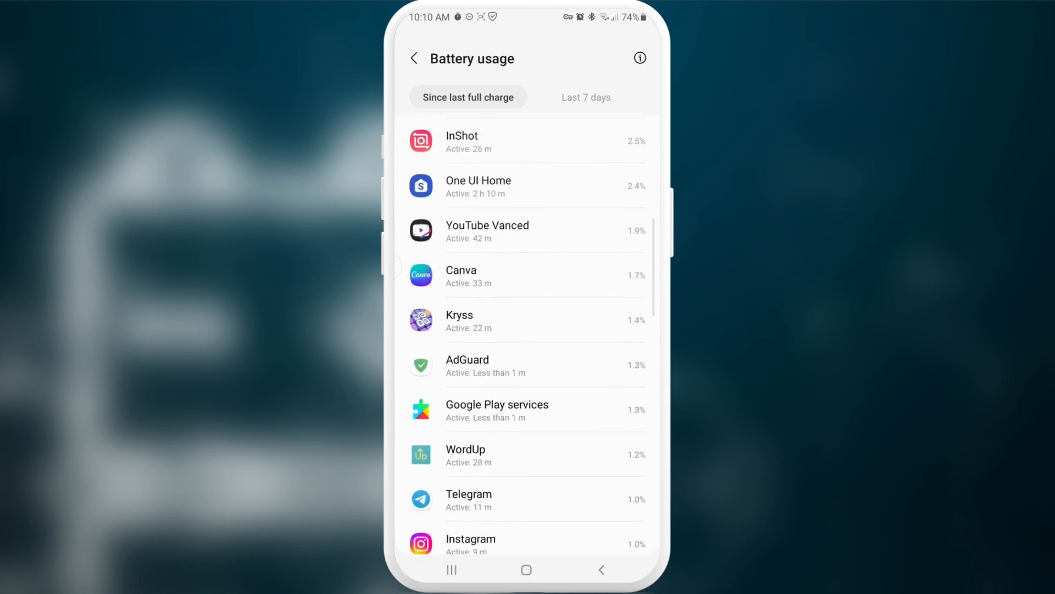
scroll("down", 3)
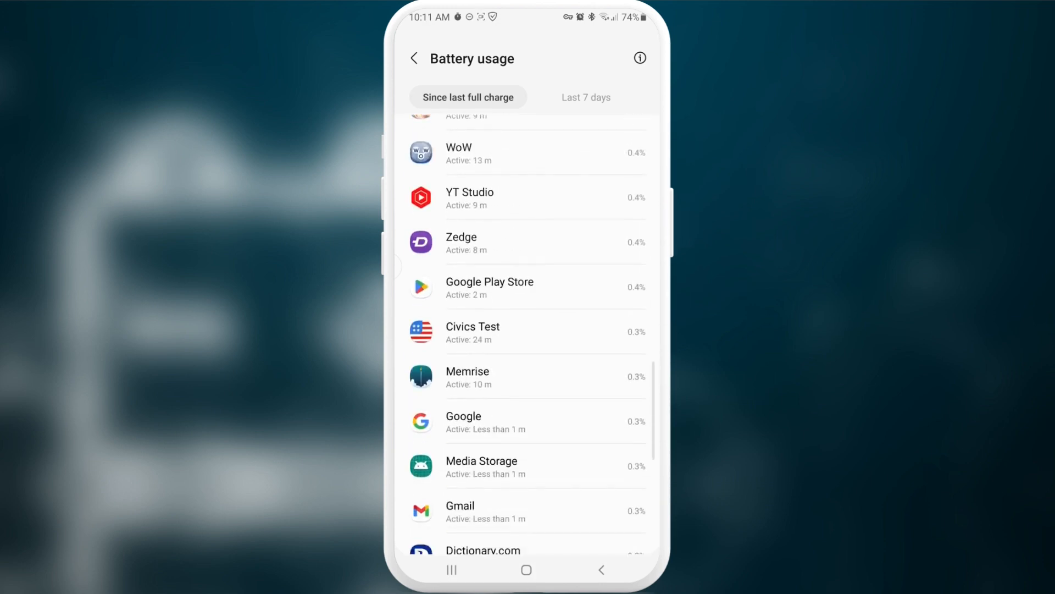
scroll("up", 3)
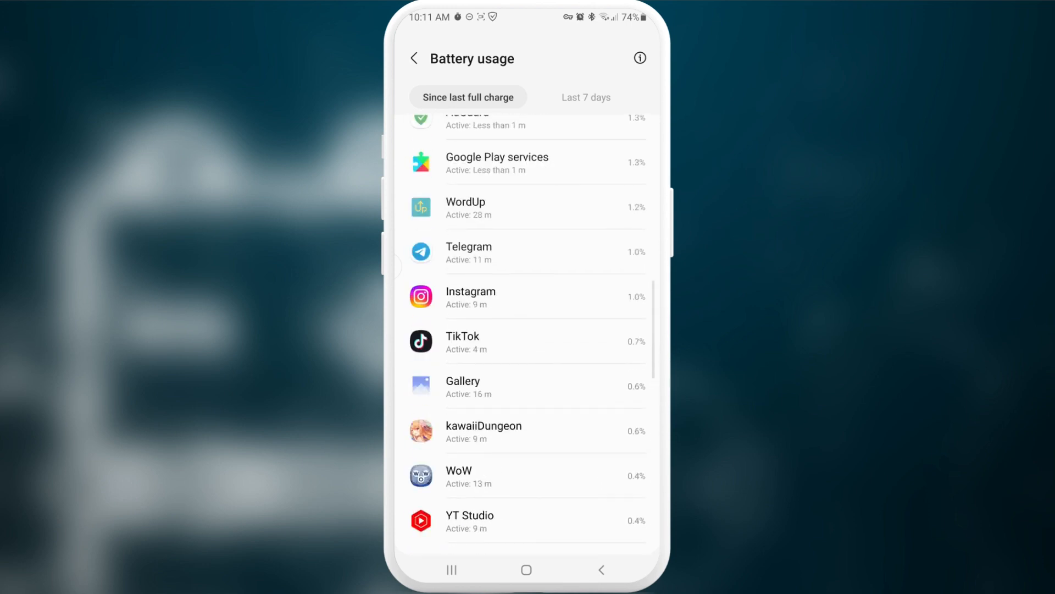
scroll("down", 3)
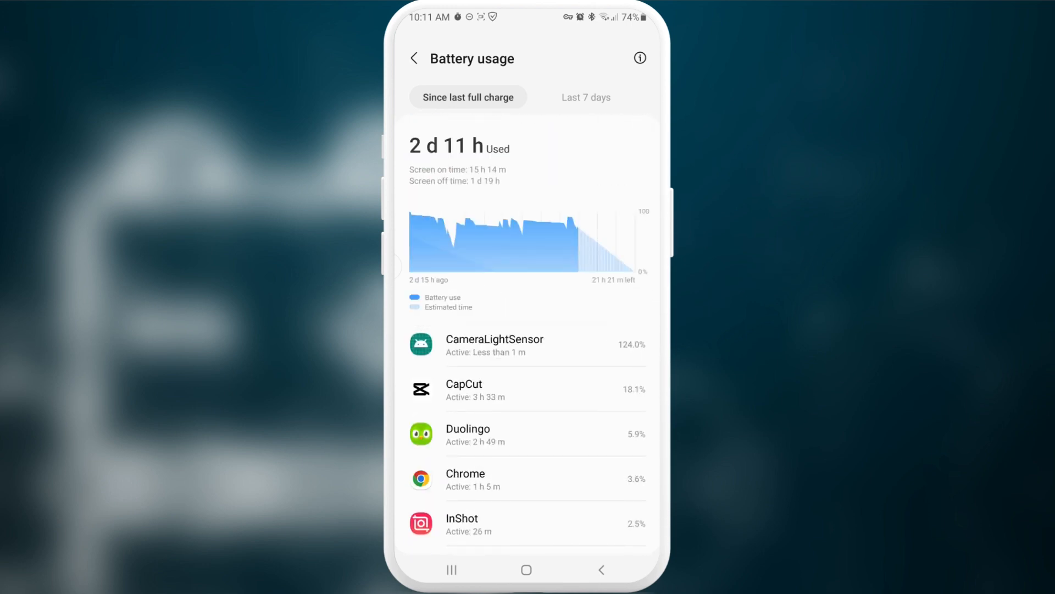
left_click(415, 58)
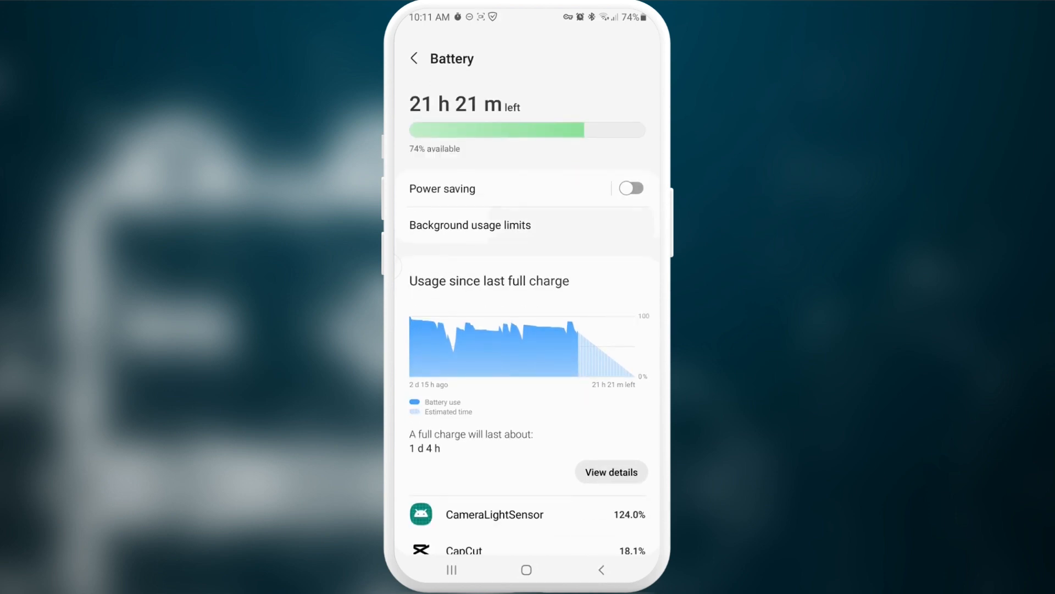
Step: Go into Background usage limits and the Sleeping apps list
left_click(469, 224)
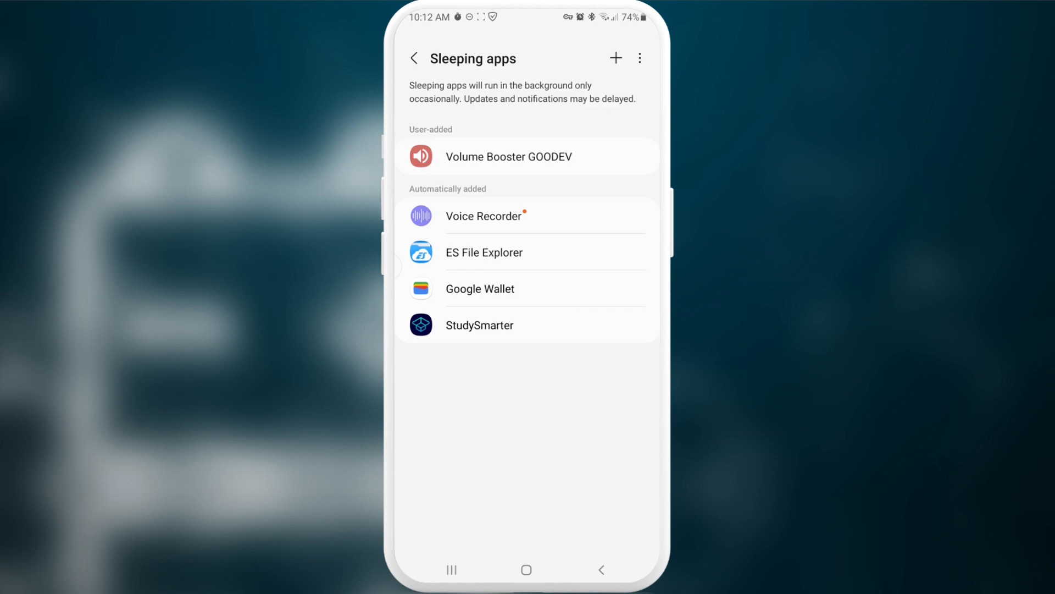
Step: Add AliExpress to the user-added sleeping apps, making six sleeping apps in total
left_click(614, 58)
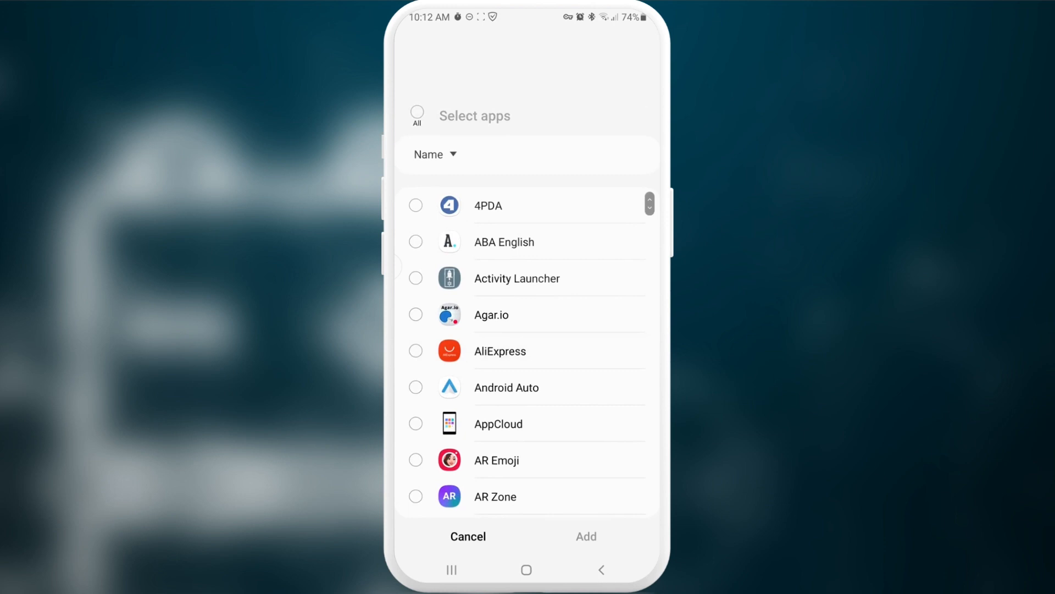
left_click(416, 351)
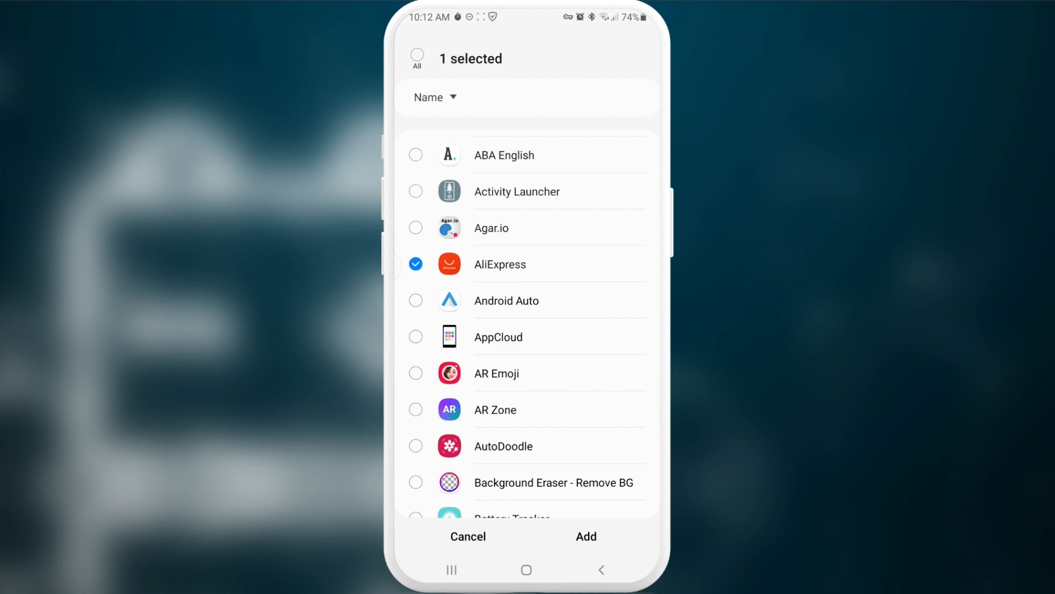
left_click(586, 537)
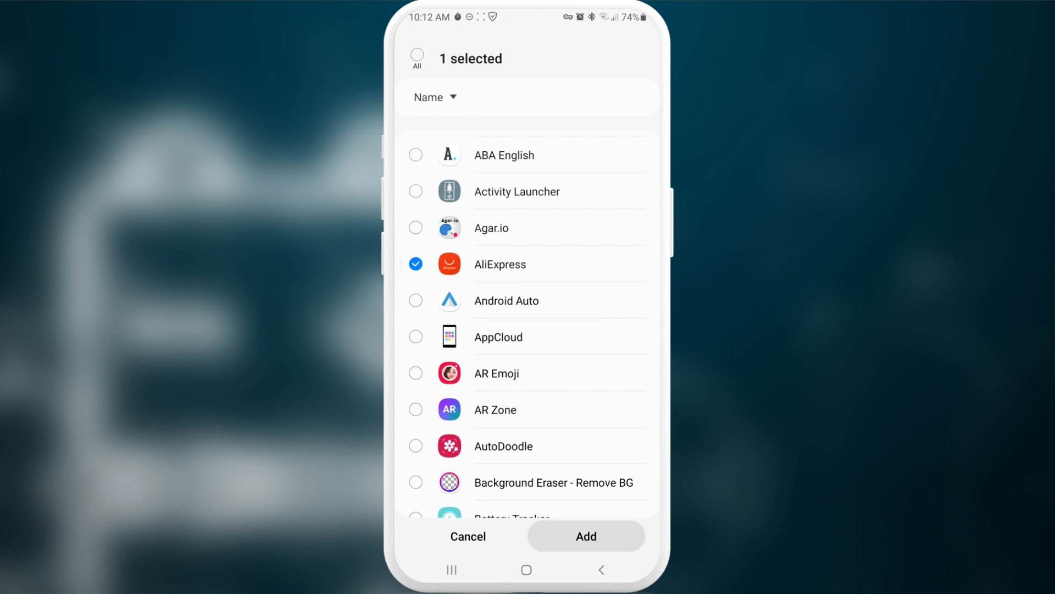
left_click(585, 535)
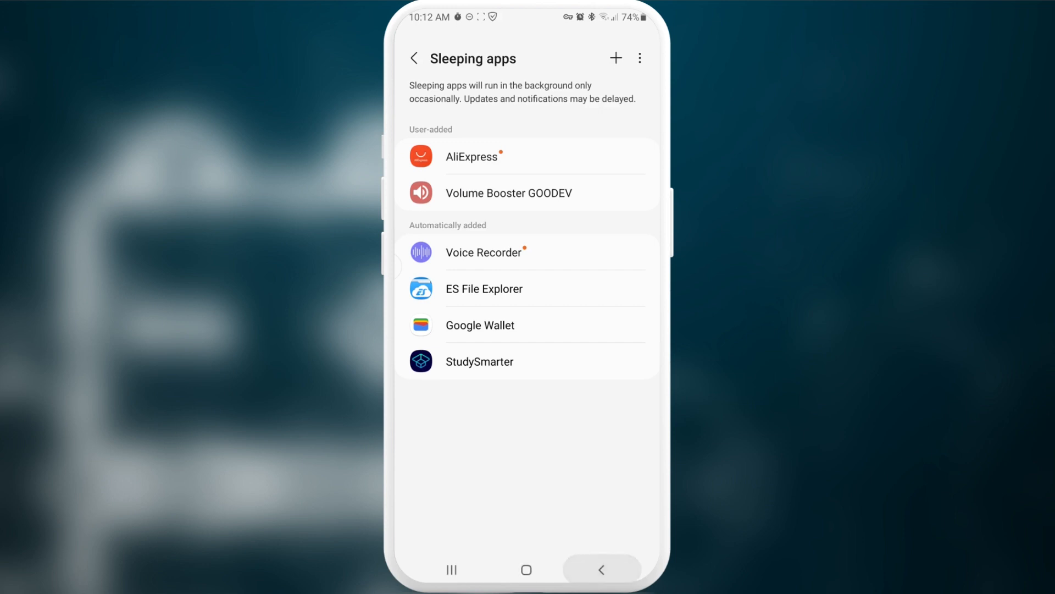
left_click(414, 58)
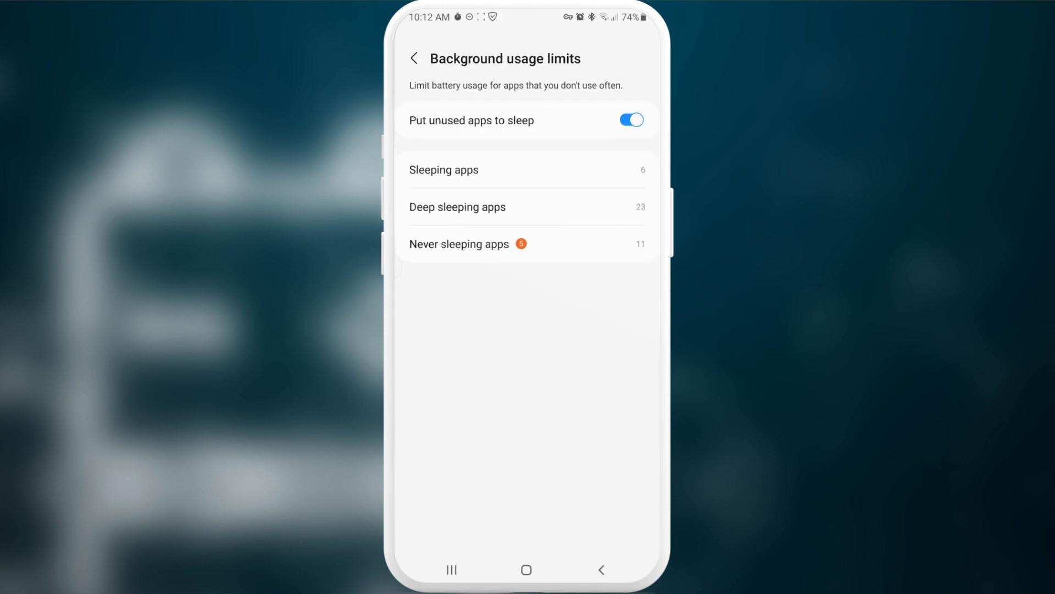
Step: Review the Deep sleeping apps list, then switch to the Never sleeping apps list of eleven apps
left_click(457, 207)
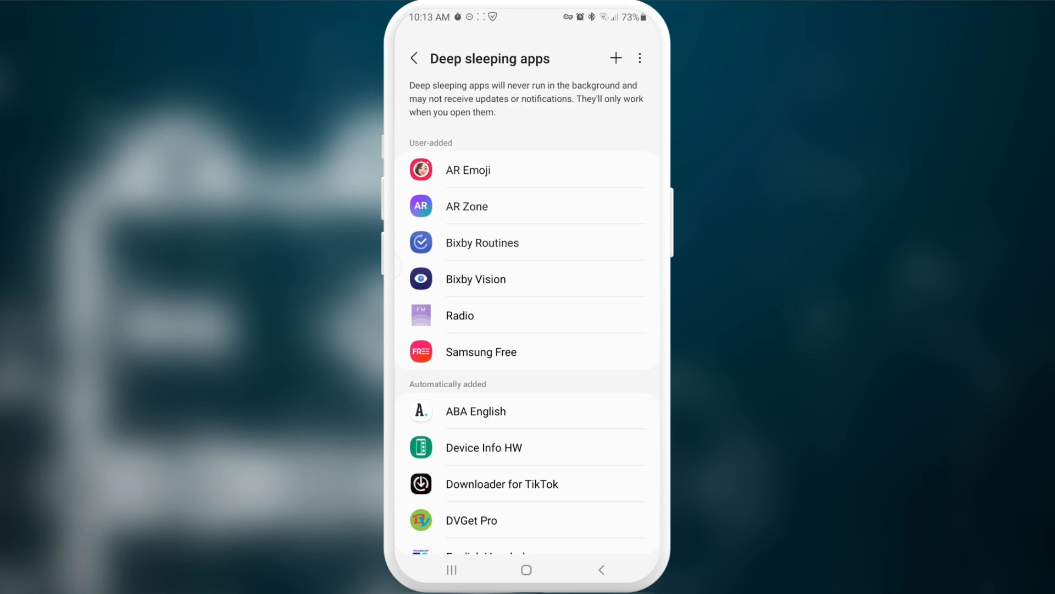
scroll("down", 3)
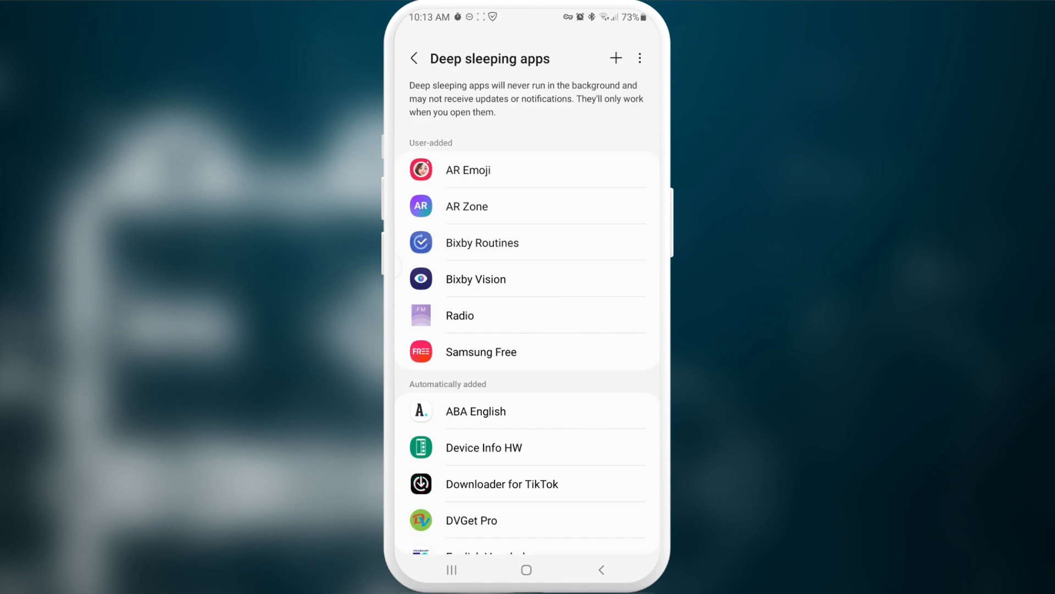
left_click(415, 59)
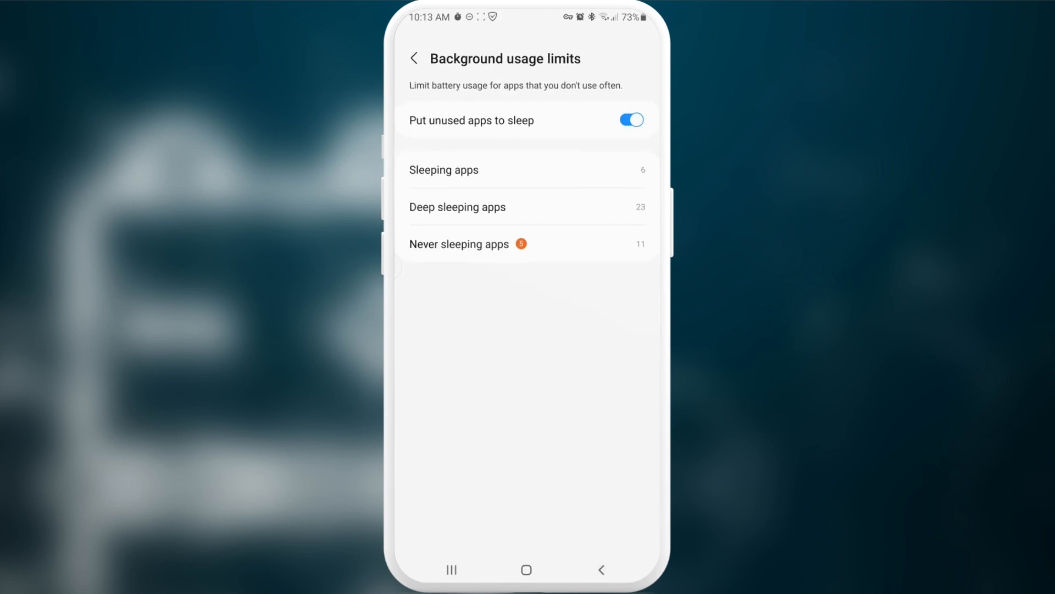
left_click(460, 244)
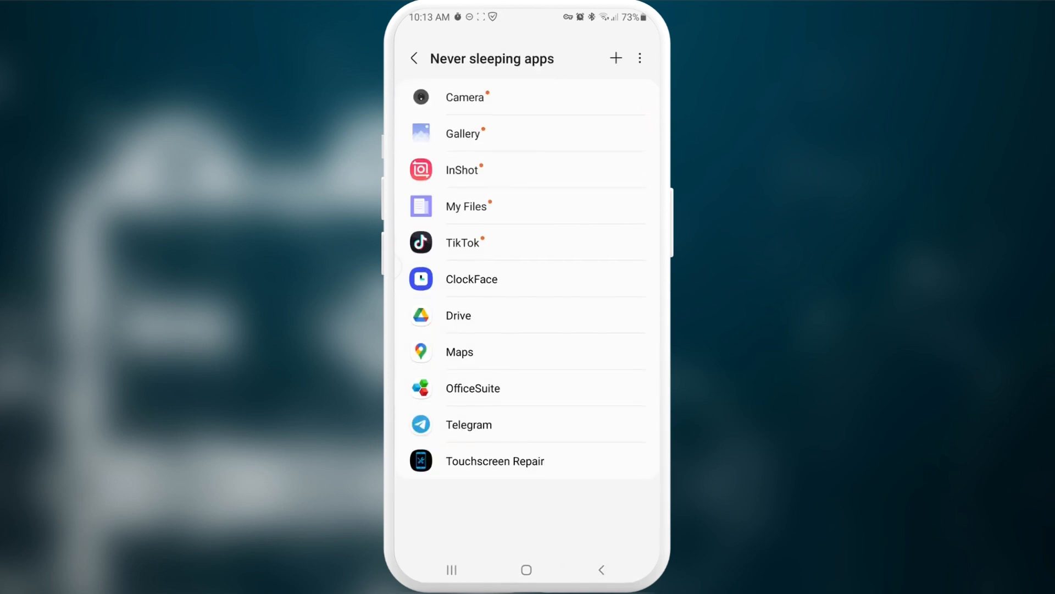